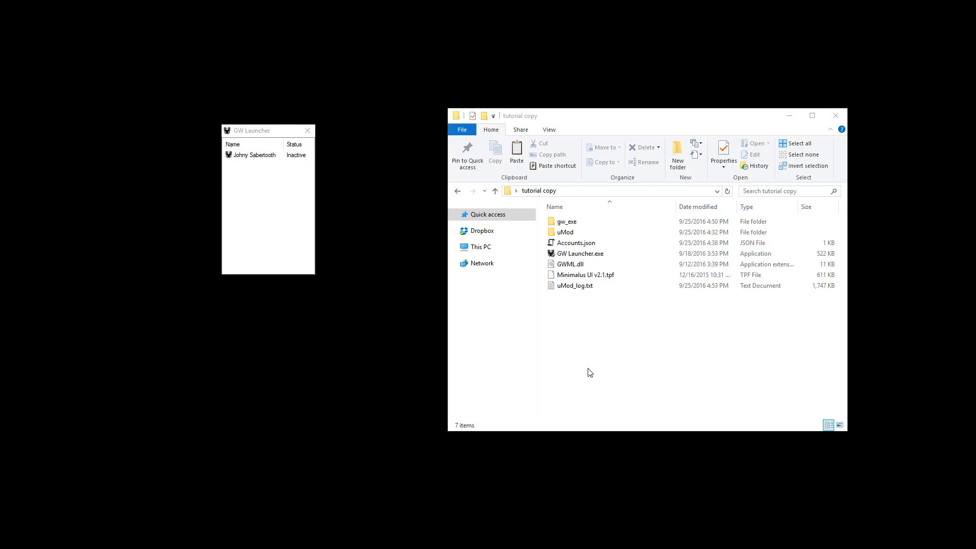
Select Minimalus UI v2.1.tpf, browse into the uMod folder, then return to tutorial copy.
left_click(565, 232)
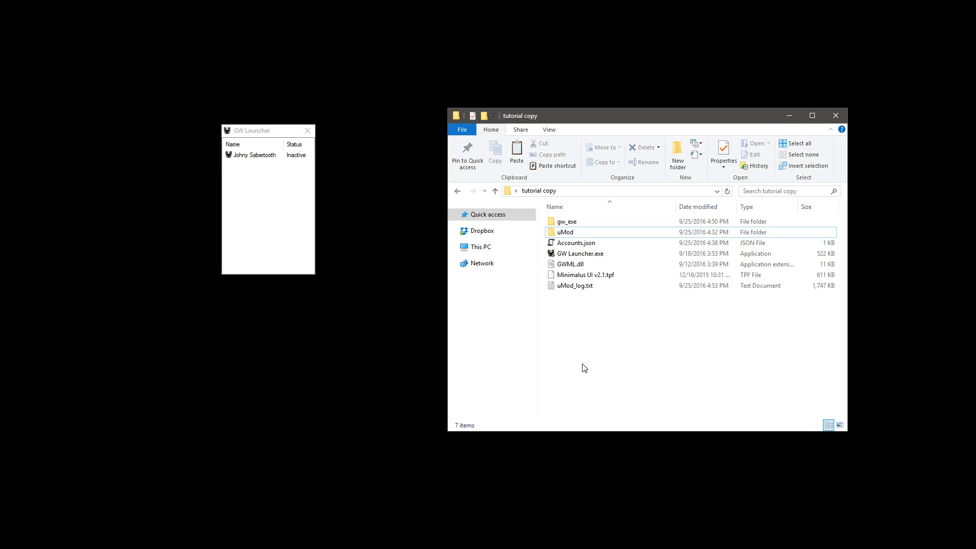
left_click(585, 274)
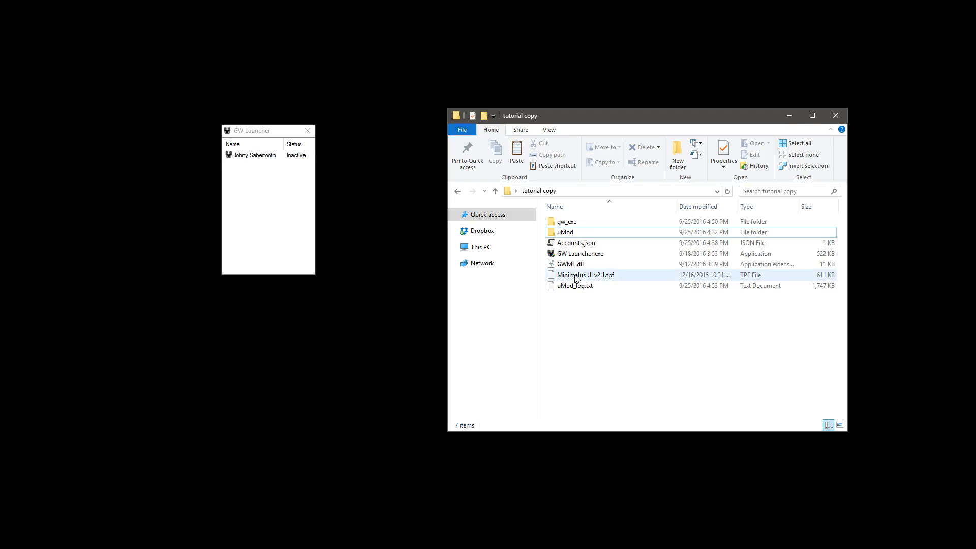
left_click(584, 274)
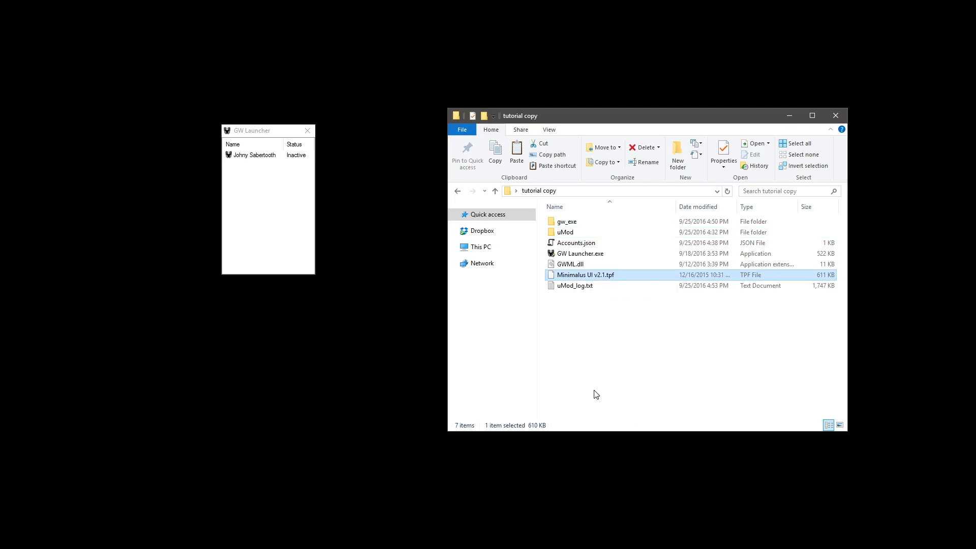
mouse_move(621, 276)
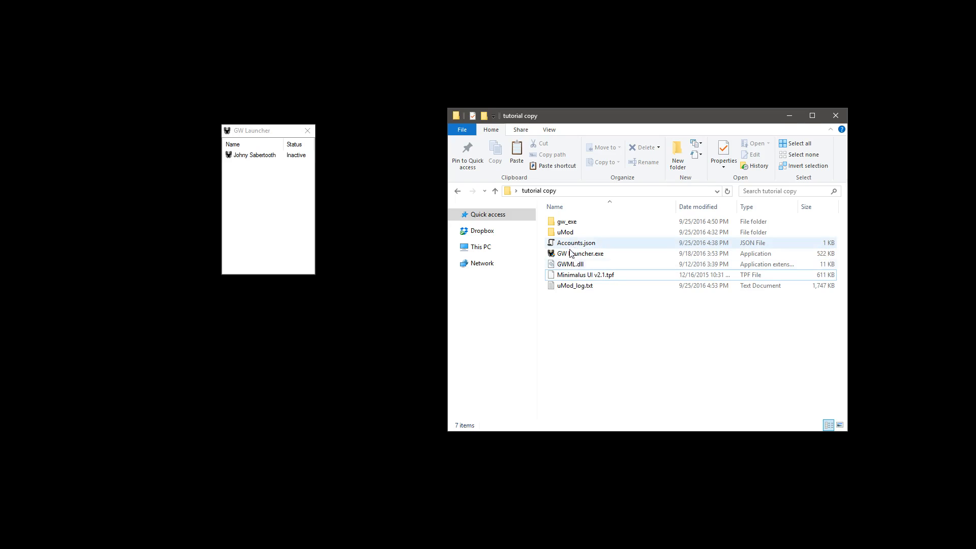
double_click(564, 232)
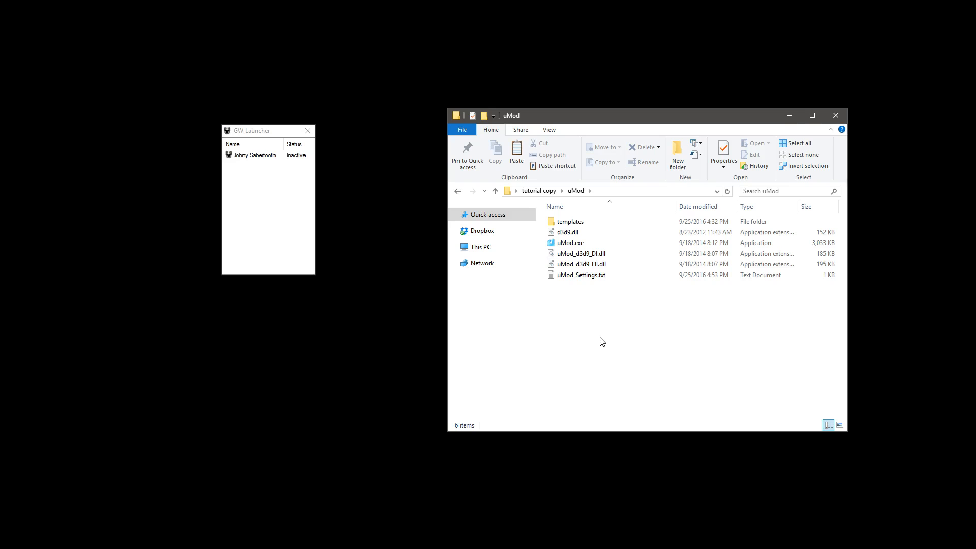
mouse_move(579, 327)
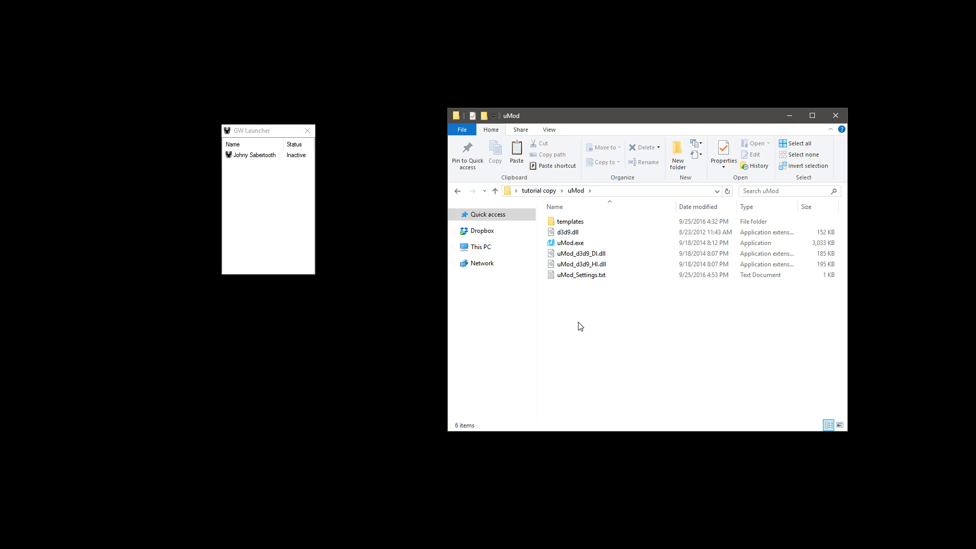
mouse_move(654, 475)
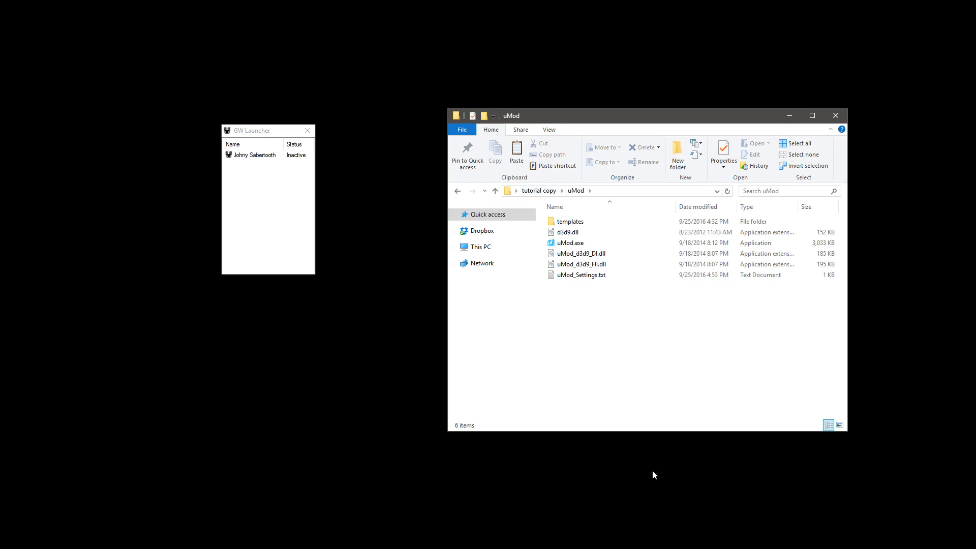
mouse_move(691, 374)
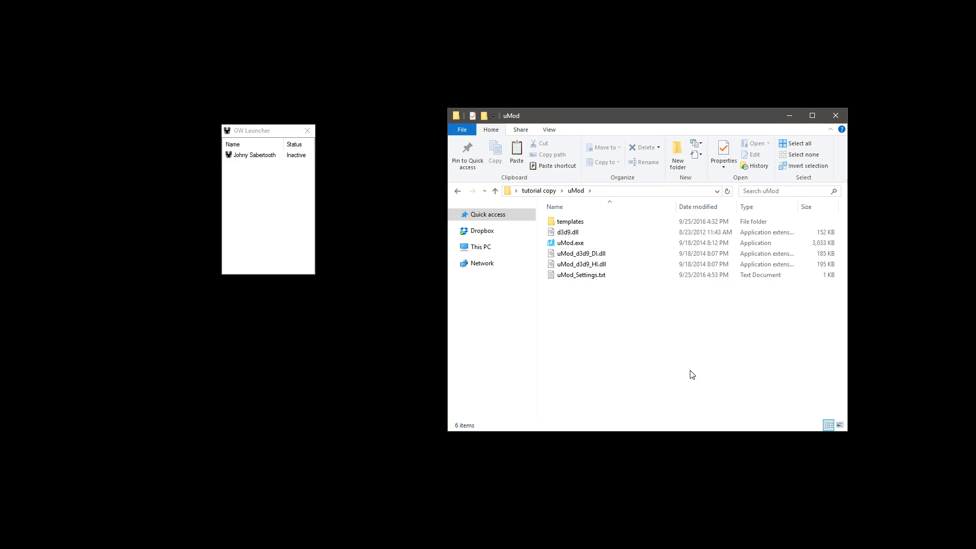
mouse_move(684, 355)
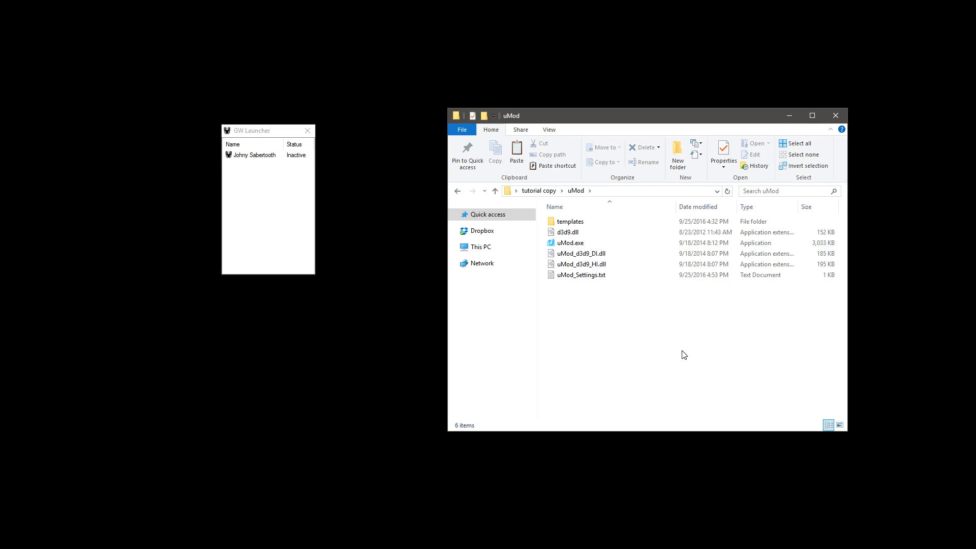
mouse_move(600, 336)
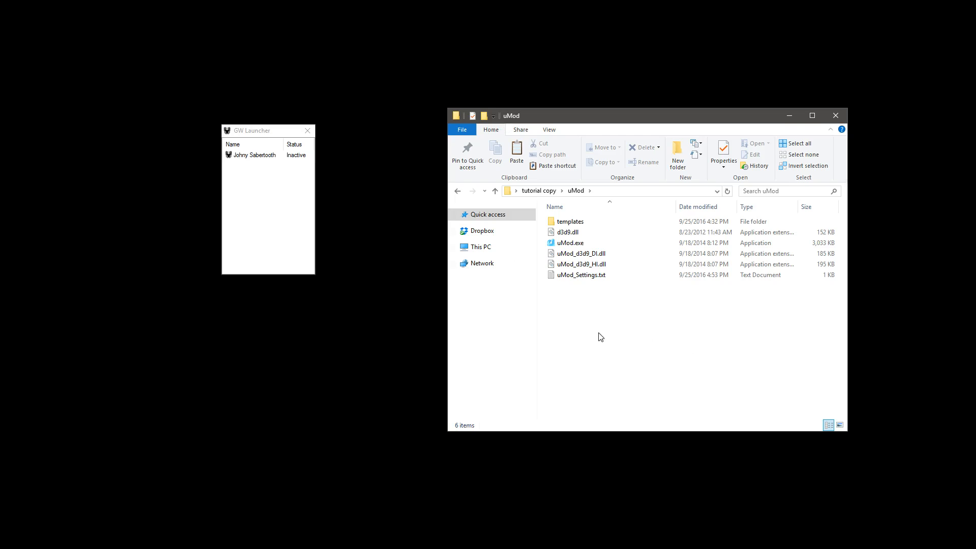
mouse_move(597, 349)
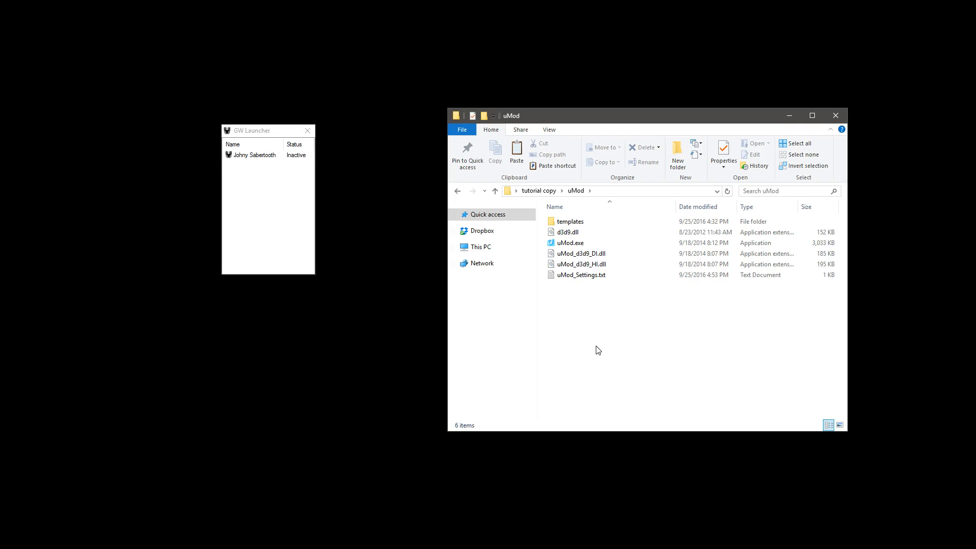
mouse_move(719, 453)
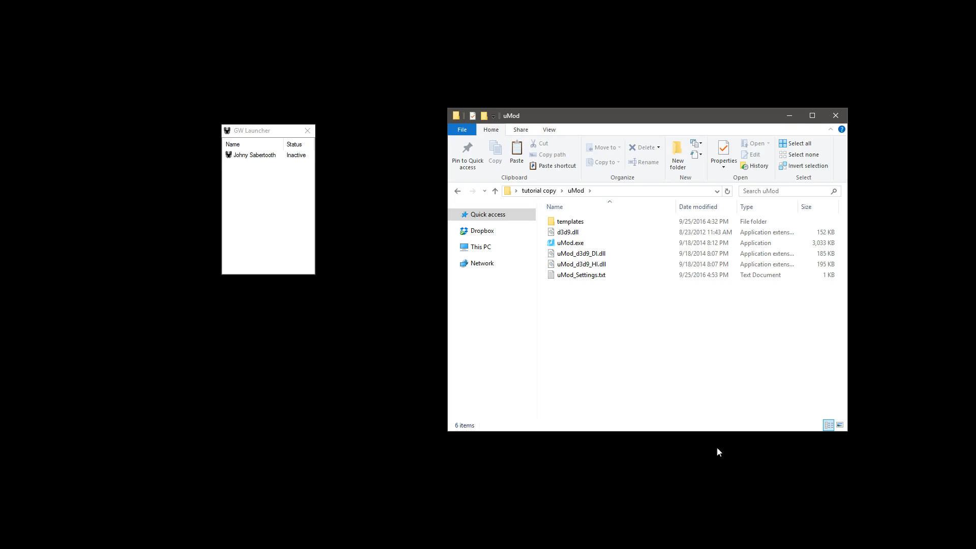
mouse_move(641, 377)
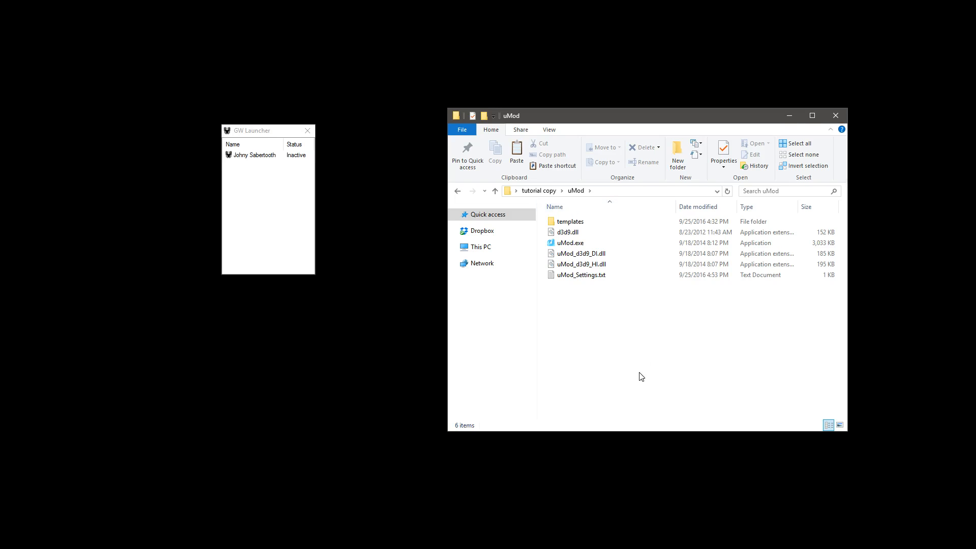
left_click(495, 190)
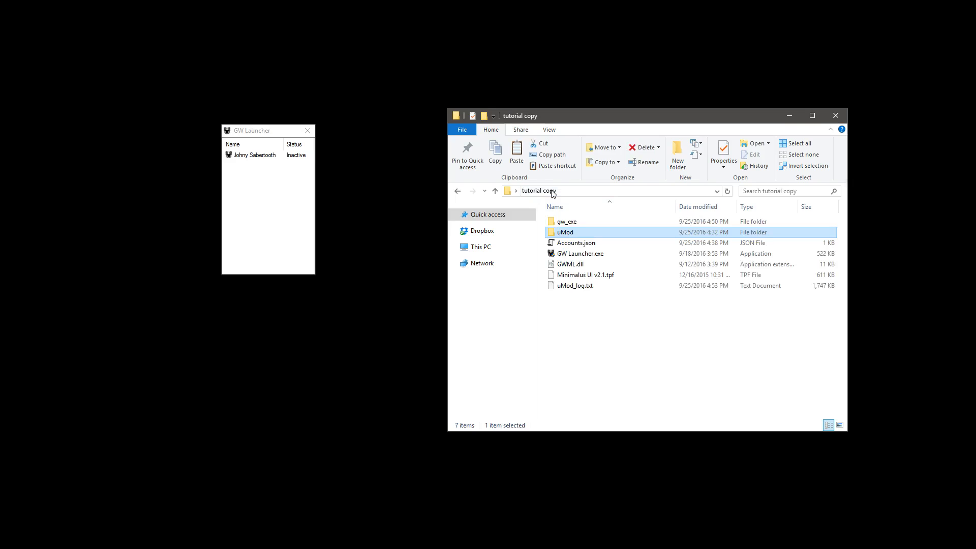
double_click(566, 221)
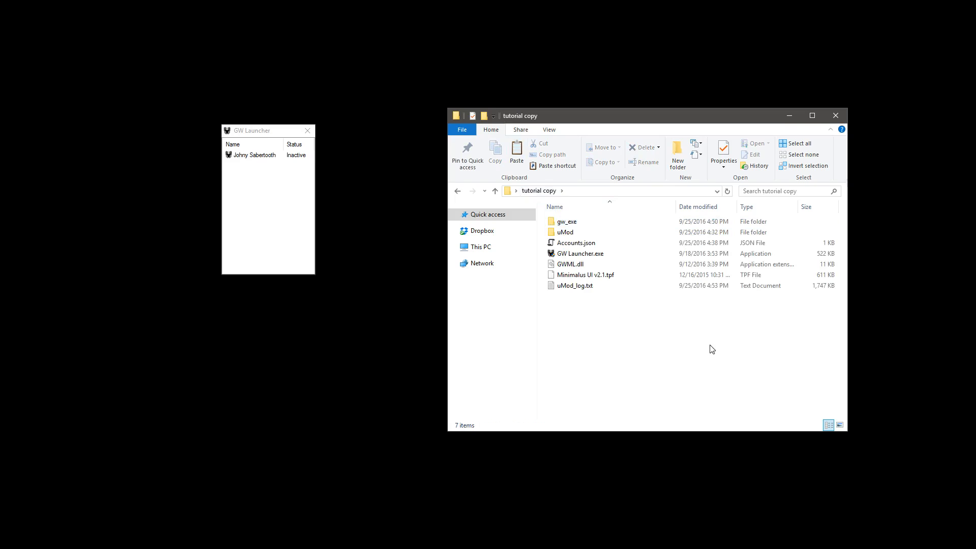
mouse_move(552, 339)
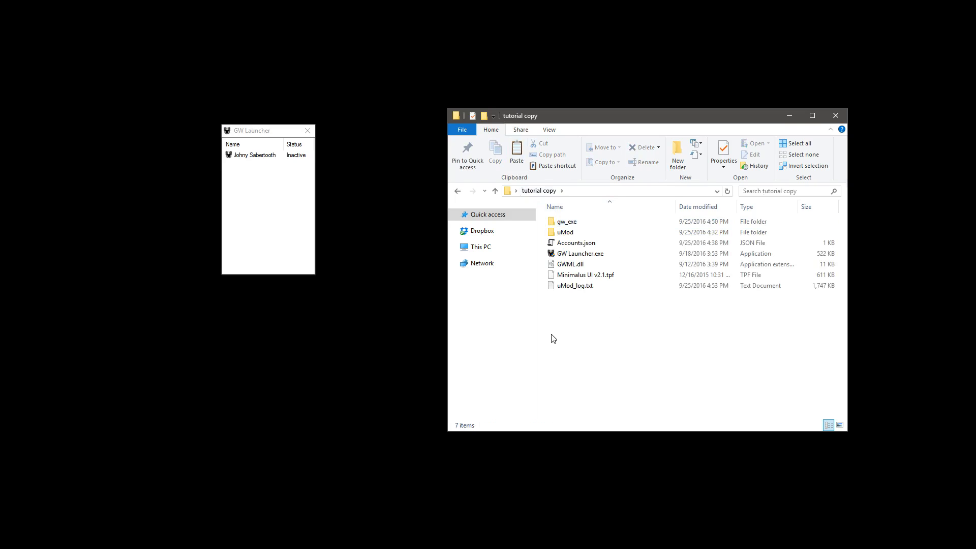
Create a new folder named 'plugins' in the tutorial copy folder.
right_click(553, 338)
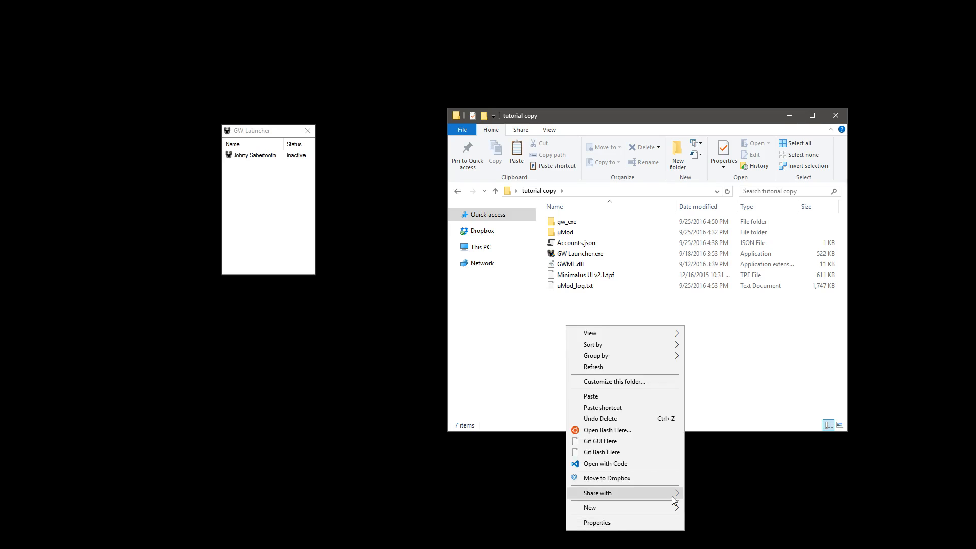
left_click(589, 508)
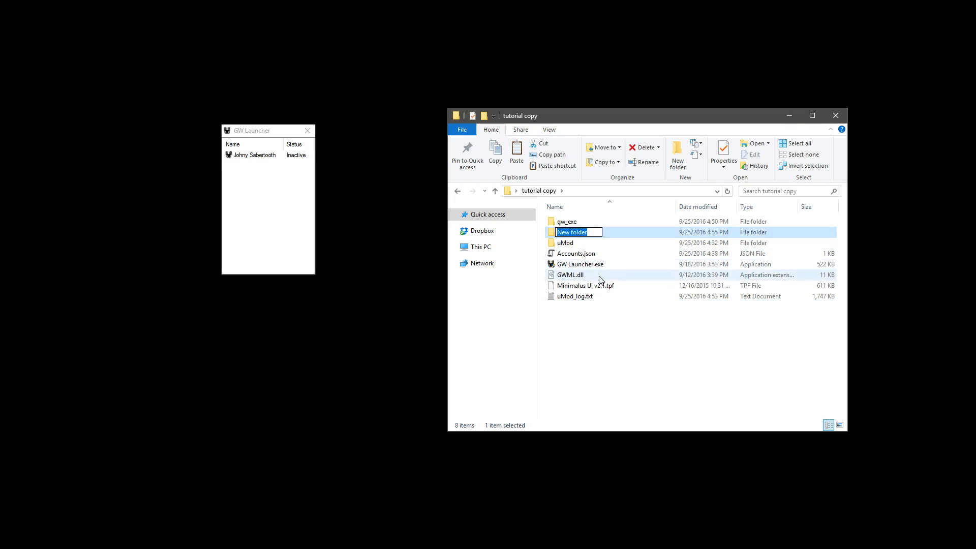
type("p")
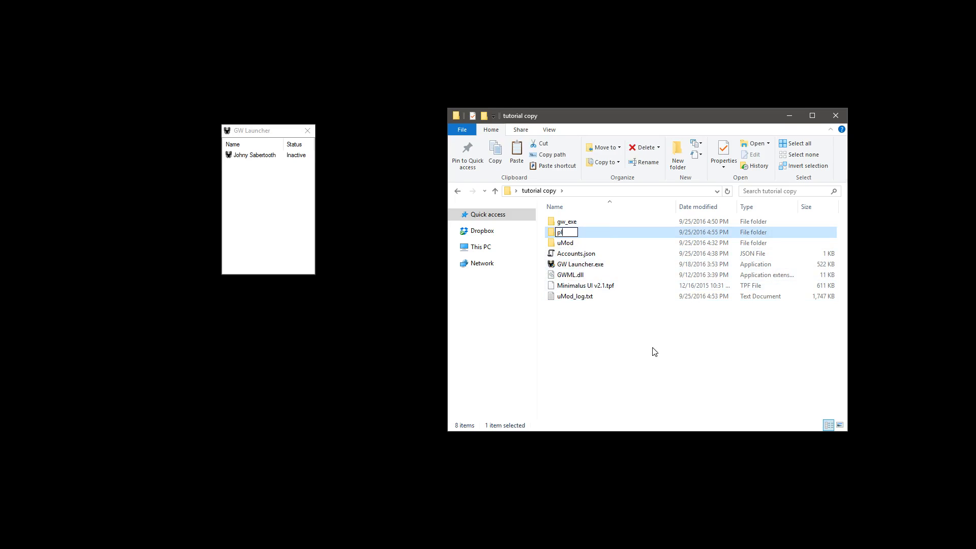
type("lugins")
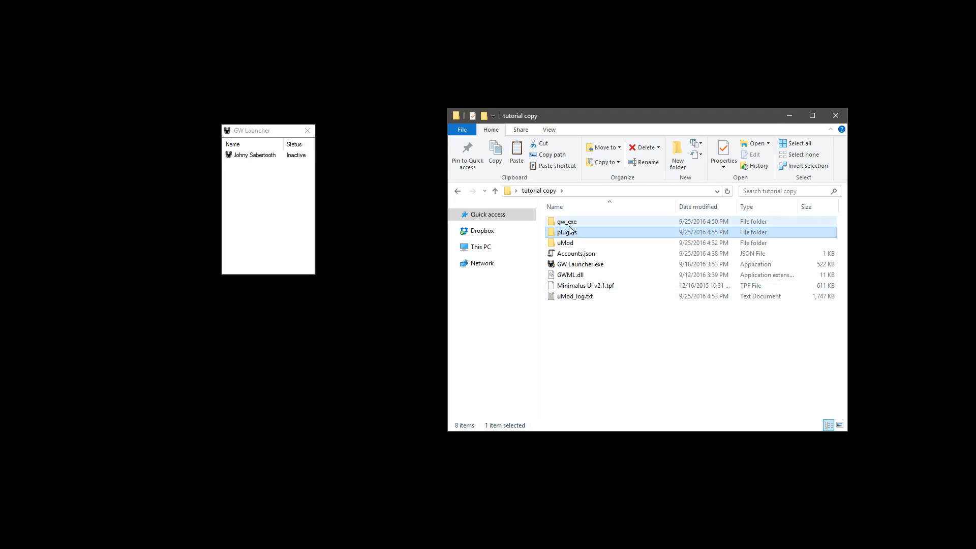
Copy uMod_d3d9_DI.dll from uMod into plugins, then return to tutorial copy.
double_click(565, 243)
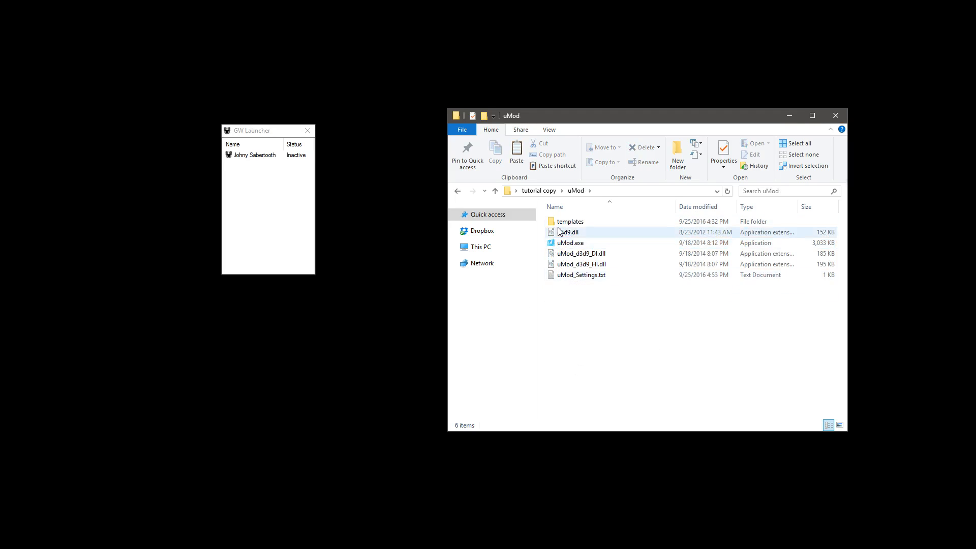
left_click(580, 264)
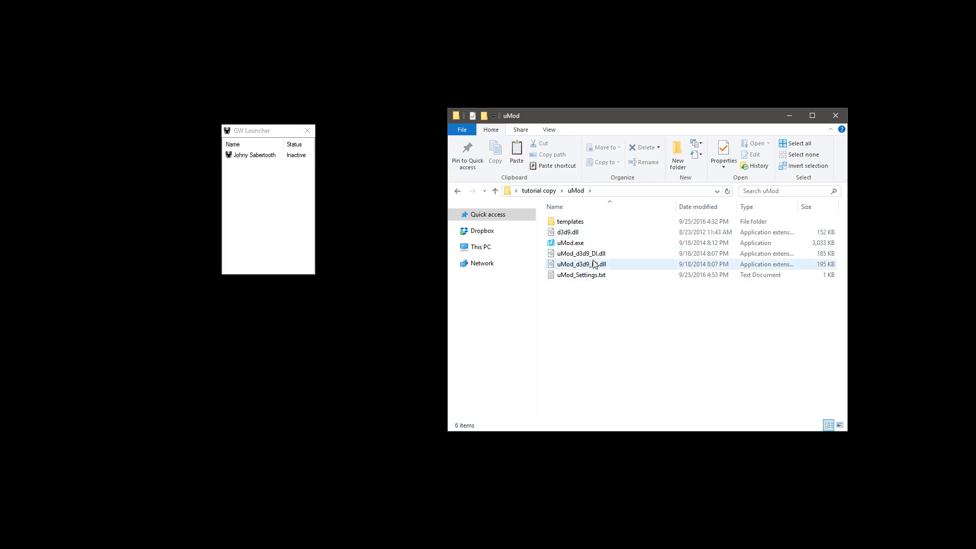
left_click(580, 253)
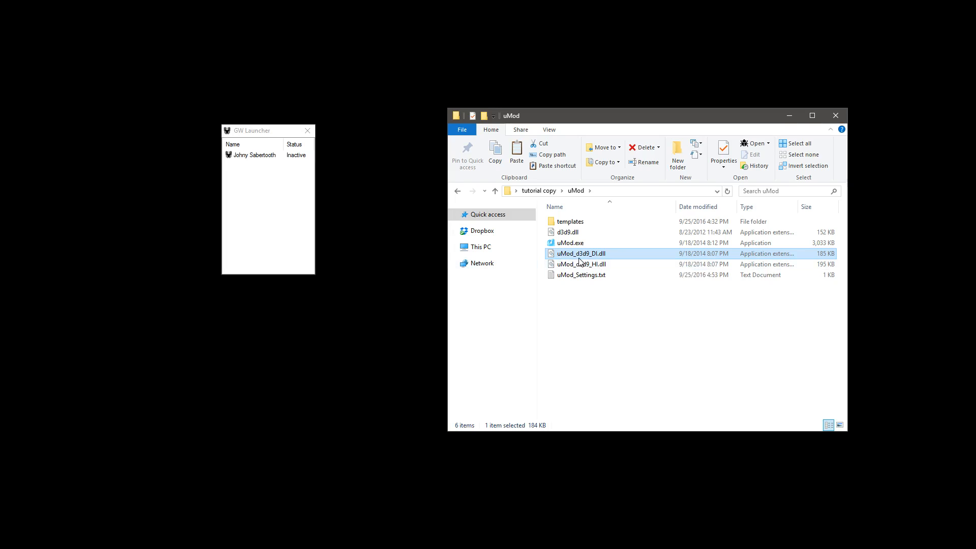
mouse_move(616, 258)
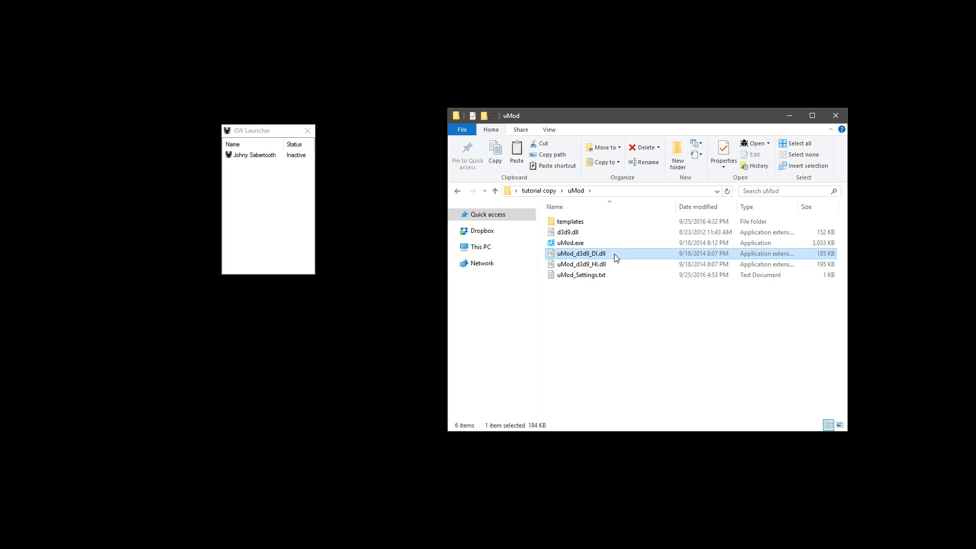
mouse_move(657, 346)
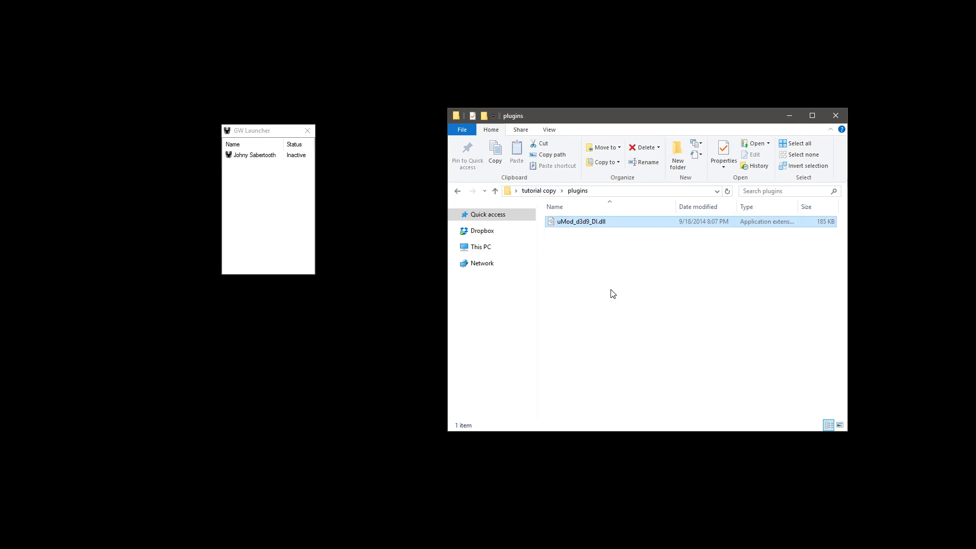
left_click(494, 190)
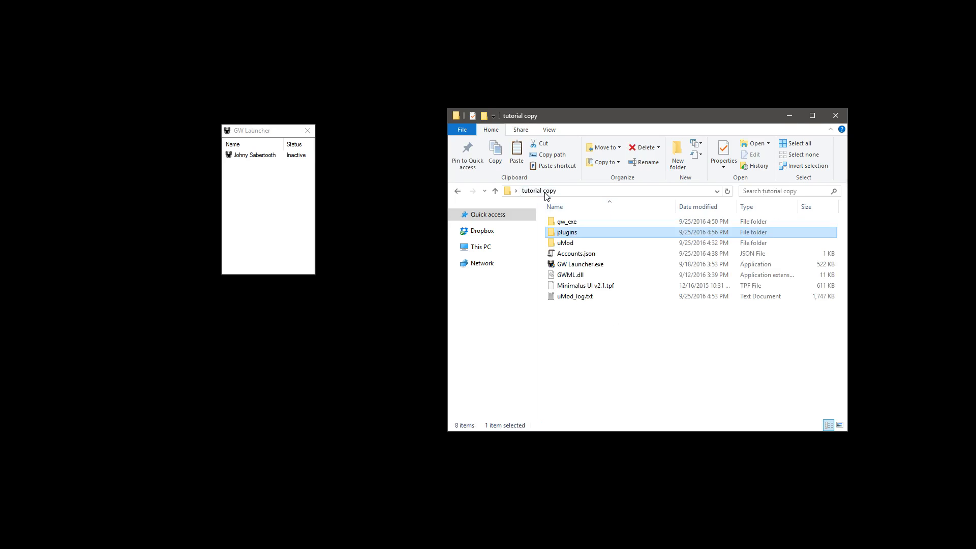
Launch uMod.exe from the uMod folder.
double_click(565, 243)
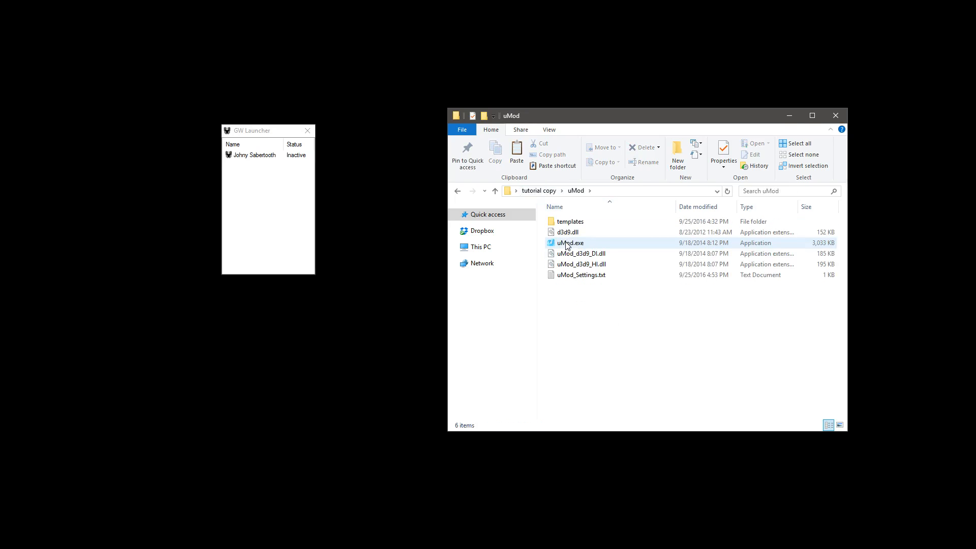
left_click(571, 243)
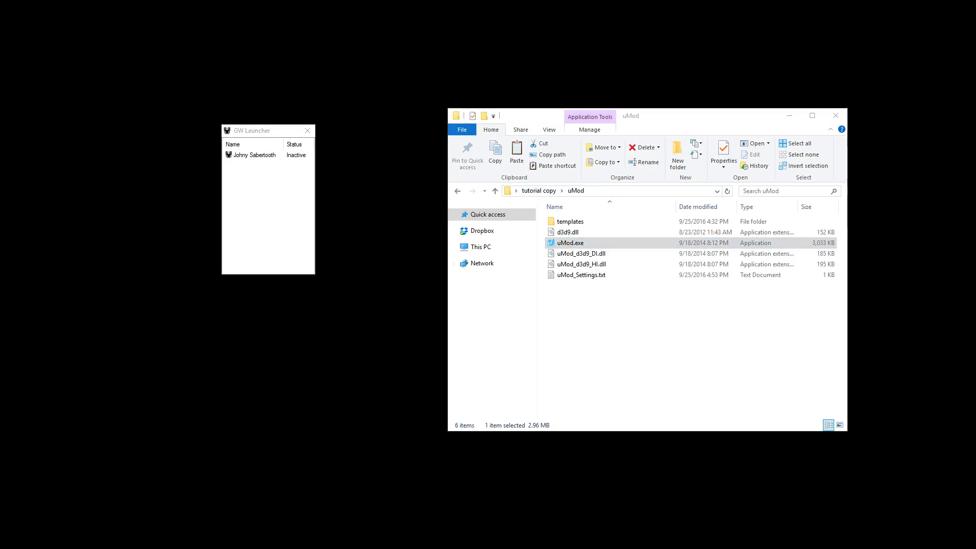
double_click(571, 243)
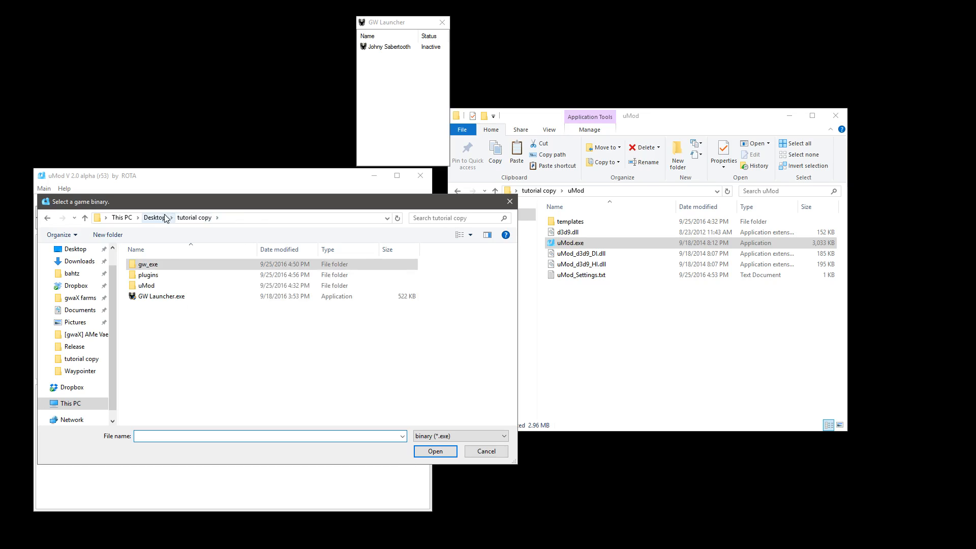
Pick Gw.exe from gw_exe as the game binary, triggering the already-added error.
double_click(148, 264)
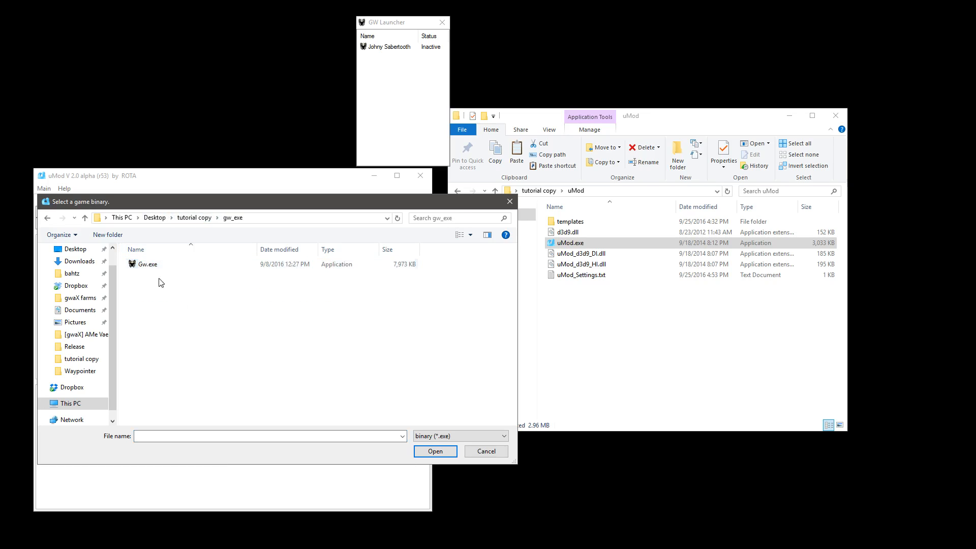
left_click(147, 264)
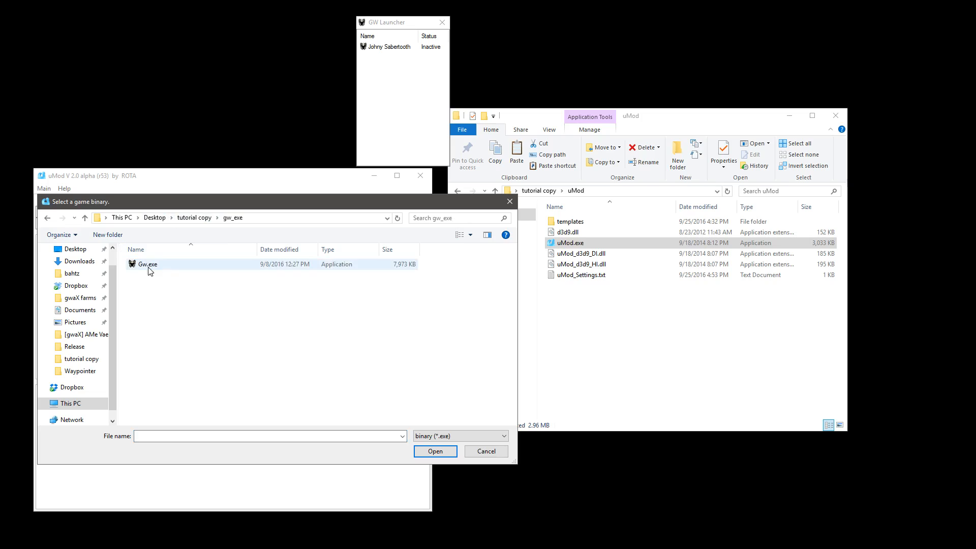
left_click(148, 264)
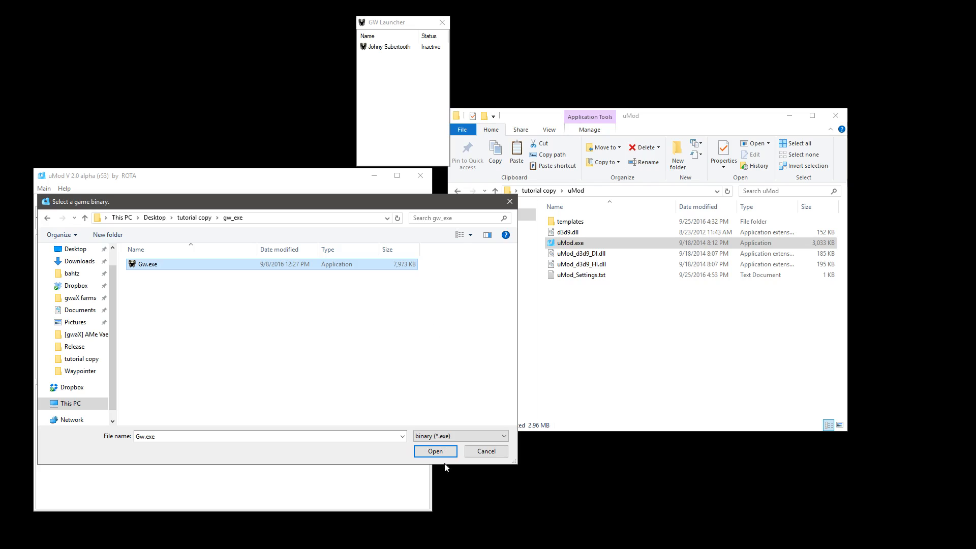
left_click(435, 451)
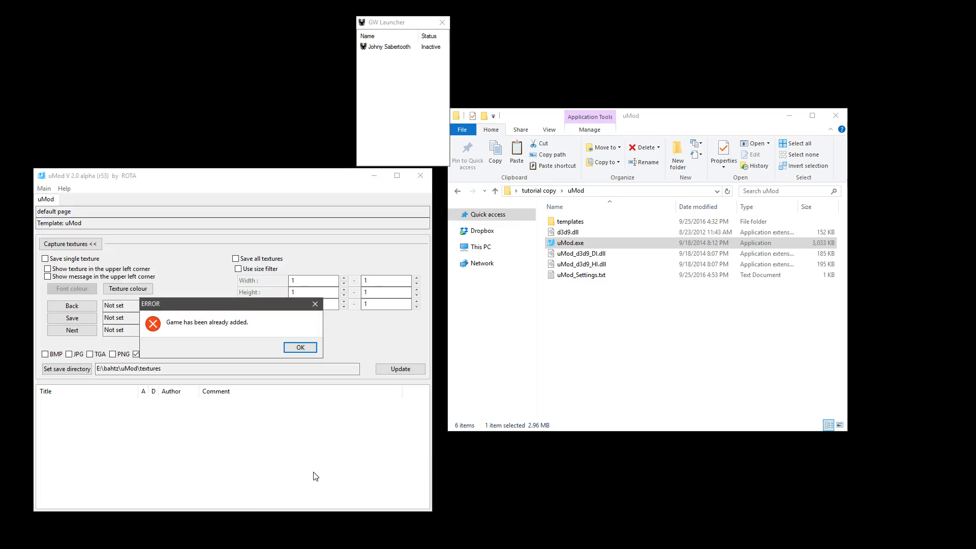
mouse_move(344, 383)
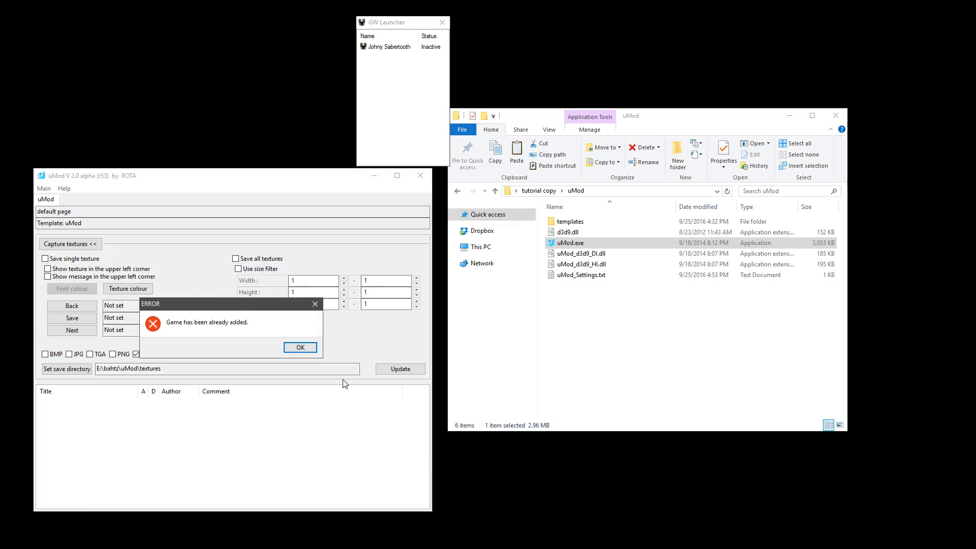
mouse_move(339, 382)
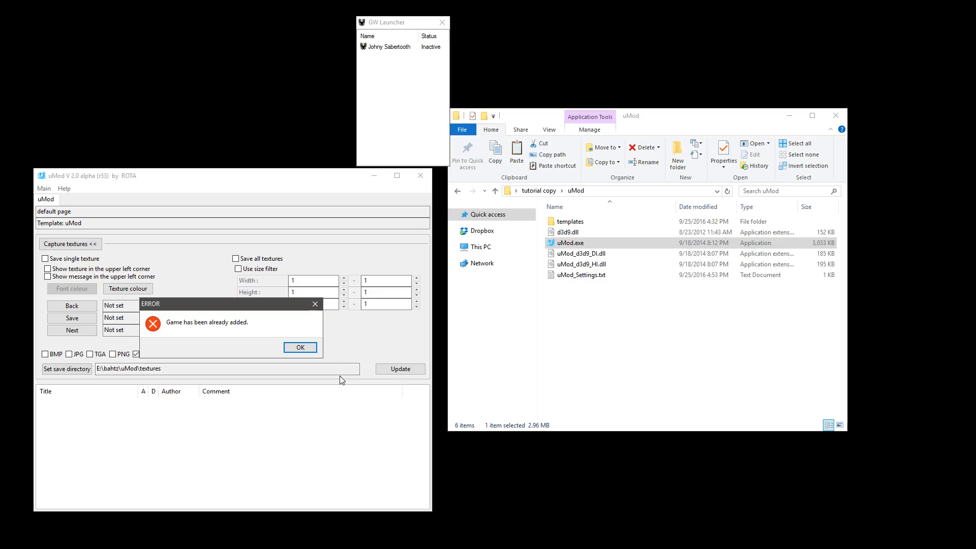
Dismiss the 'Game has been already added' error and select the Johny Sabertooth account.
left_click(300, 346)
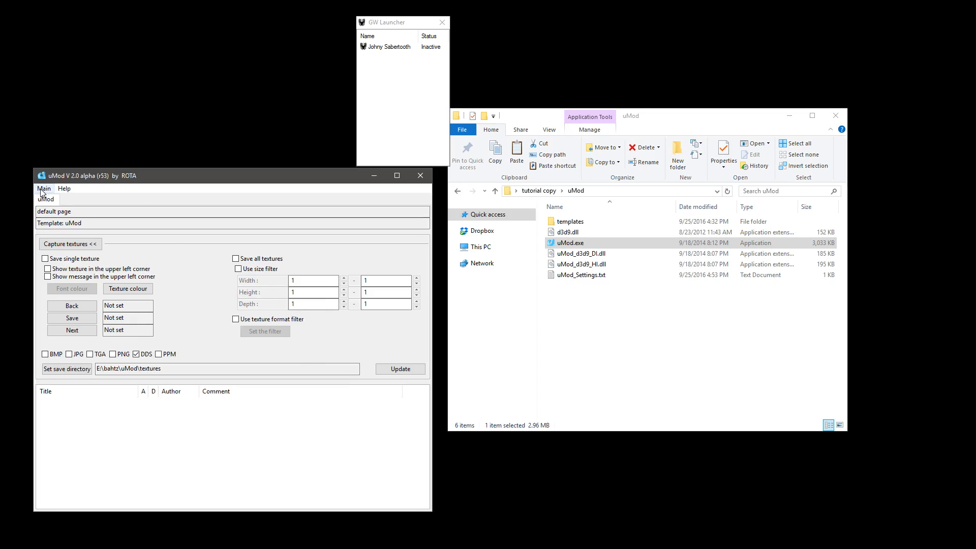
left_click(44, 188)
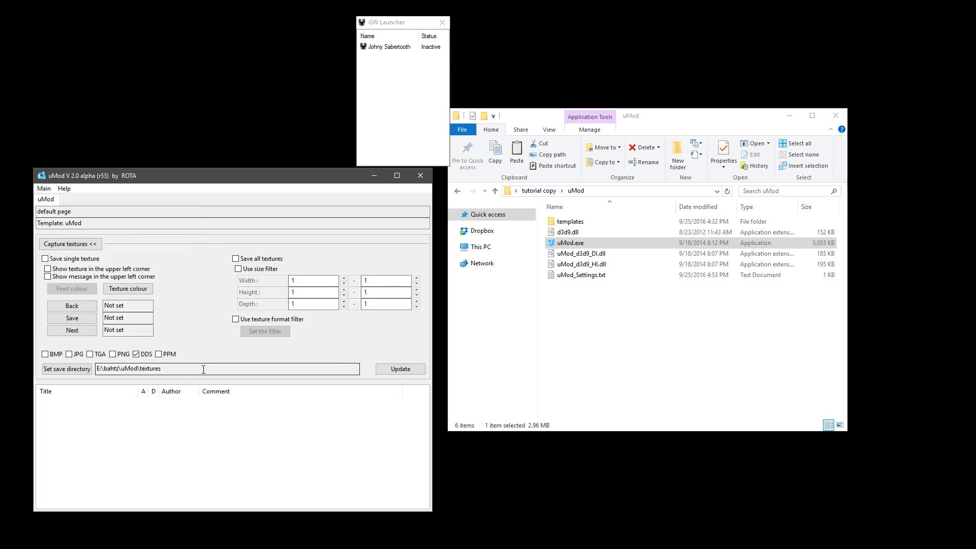
left_click(373, 36)
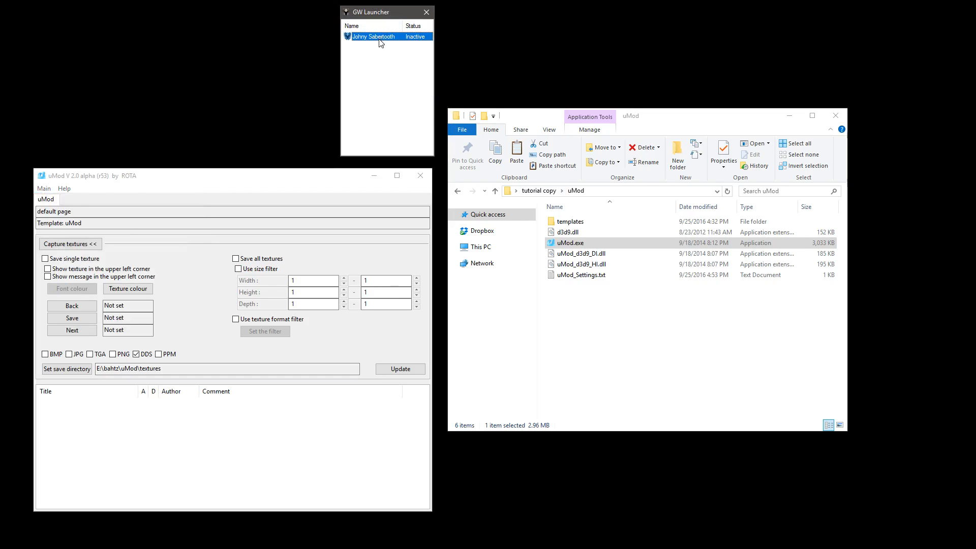
Launch Guild Wars for Johny Sabertooth so uMod attaches via Direct Injection.
left_click(65, 200)
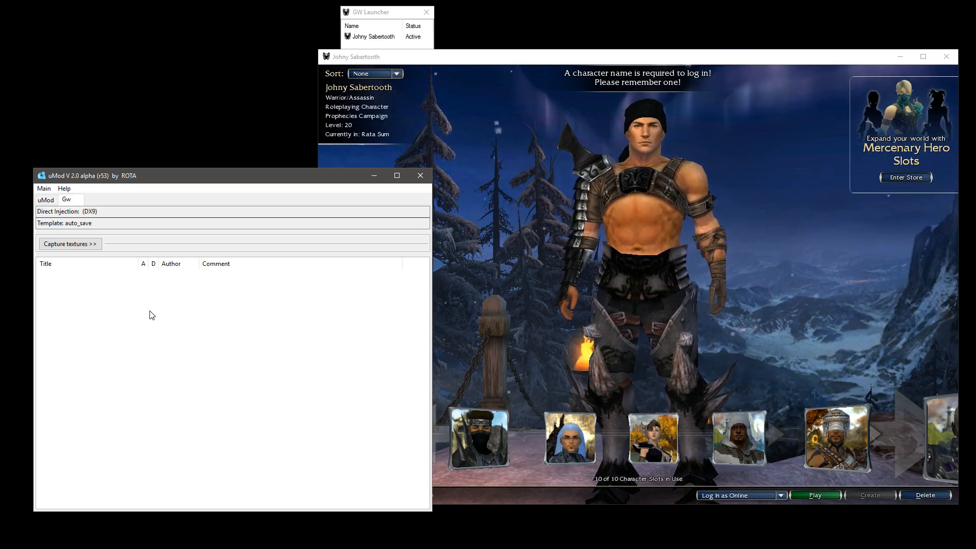
right_click(152, 314)
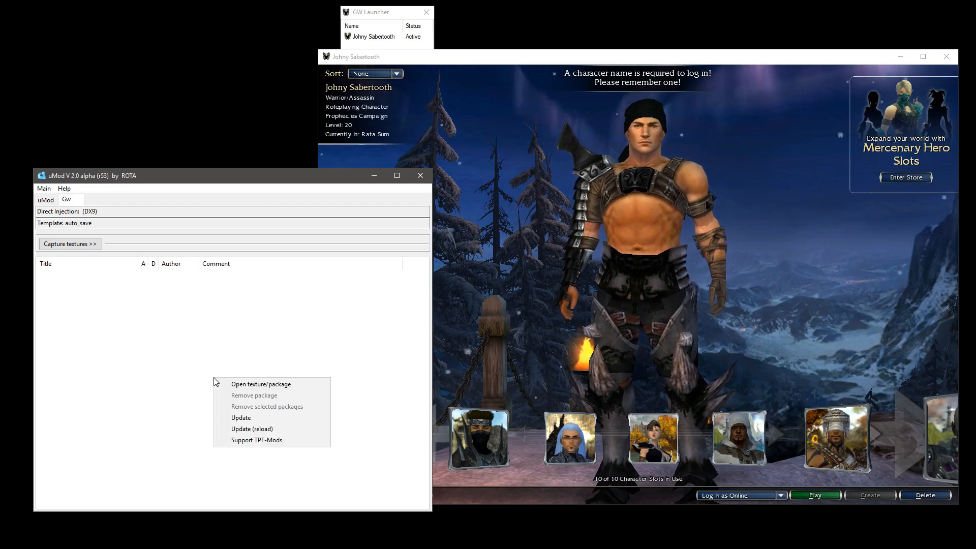
mouse_move(269, 440)
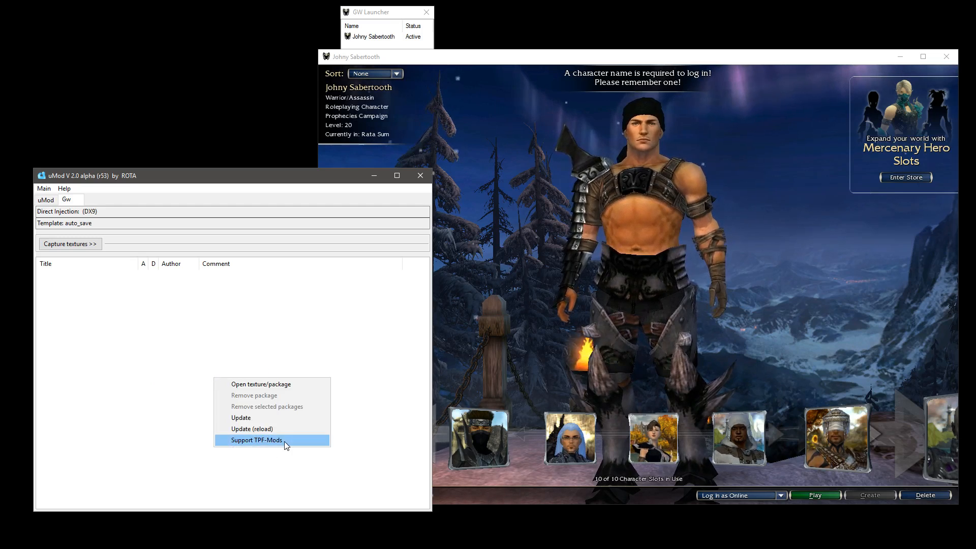
Tick Support TPF-Mods in uMod's package list context menu.
left_click(260, 440)
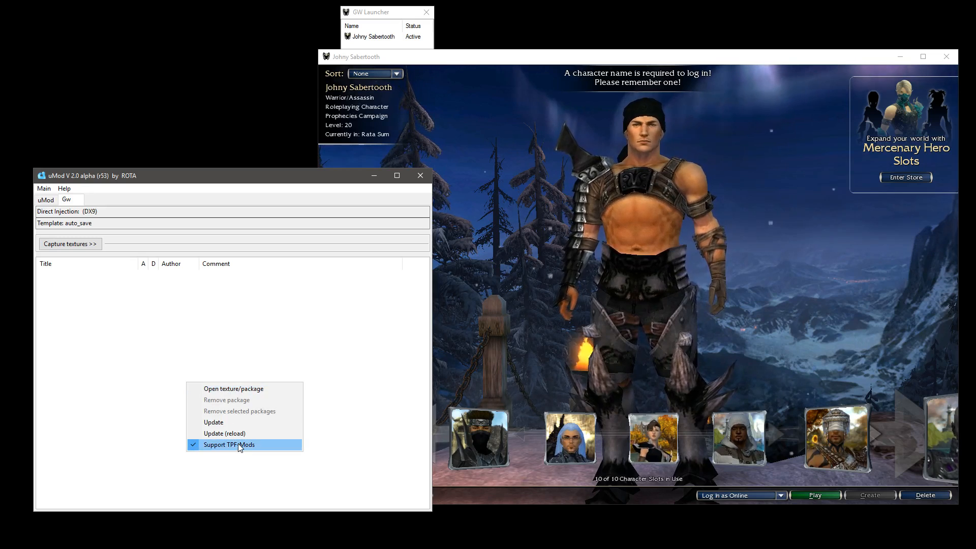
left_click(233, 388)
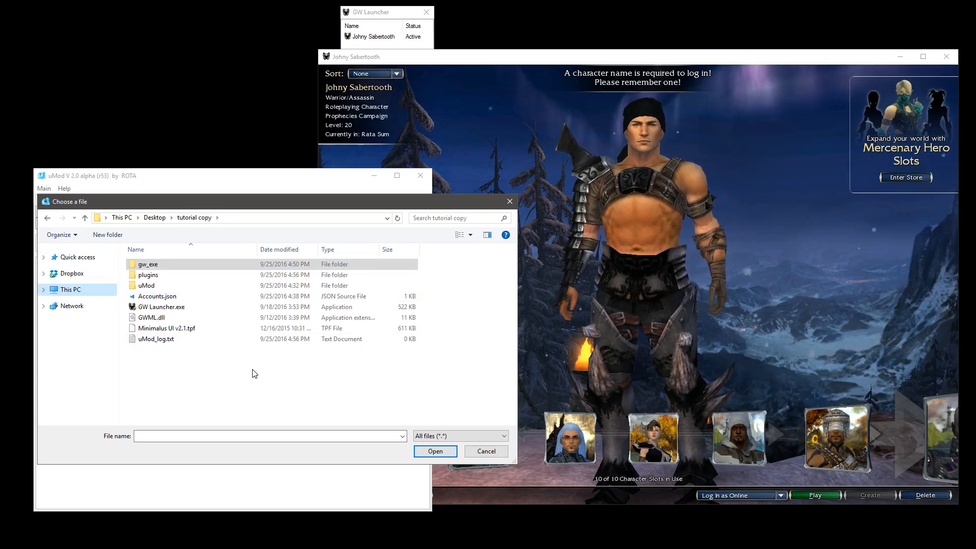
Open Minimalus UI v2.1.tpf as a package and acknowledge the added message.
left_click(166, 328)
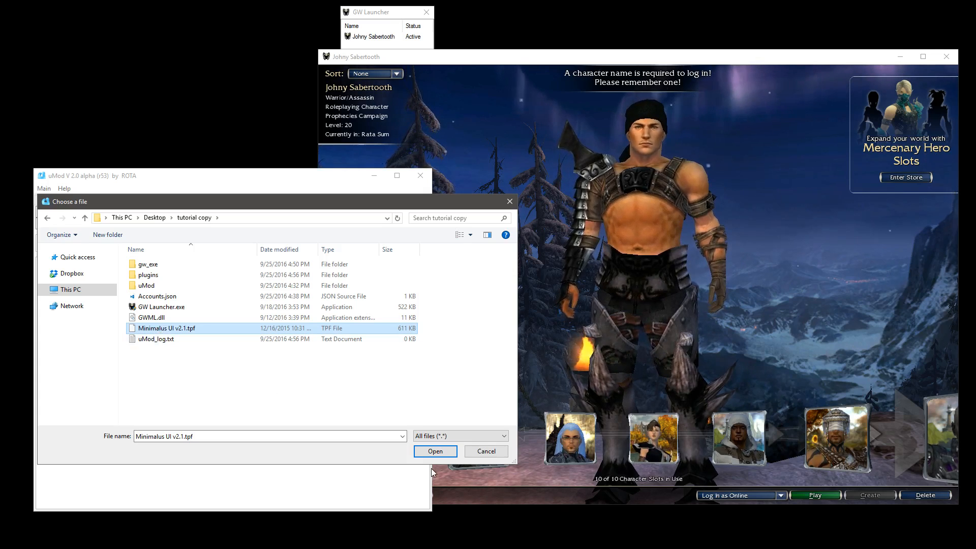
left_click(436, 451)
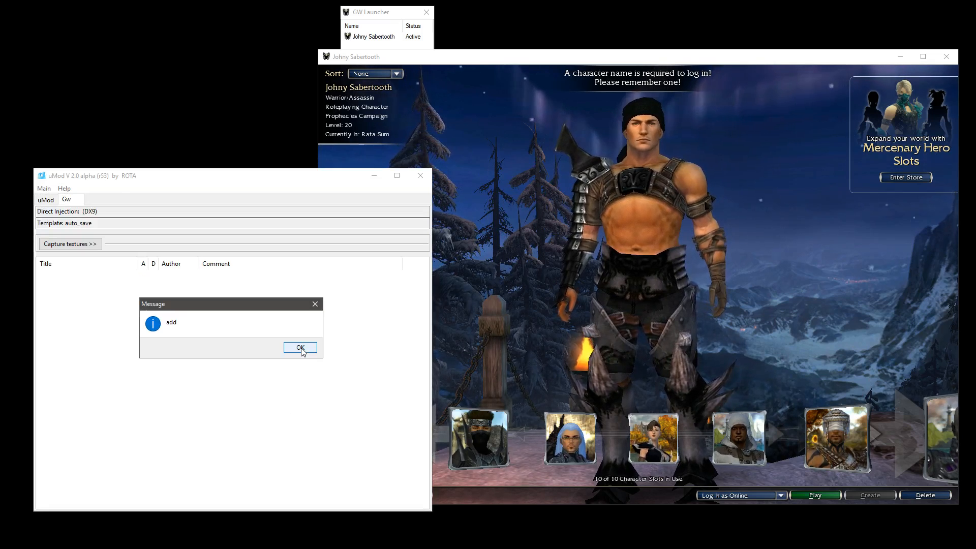
left_click(300, 348)
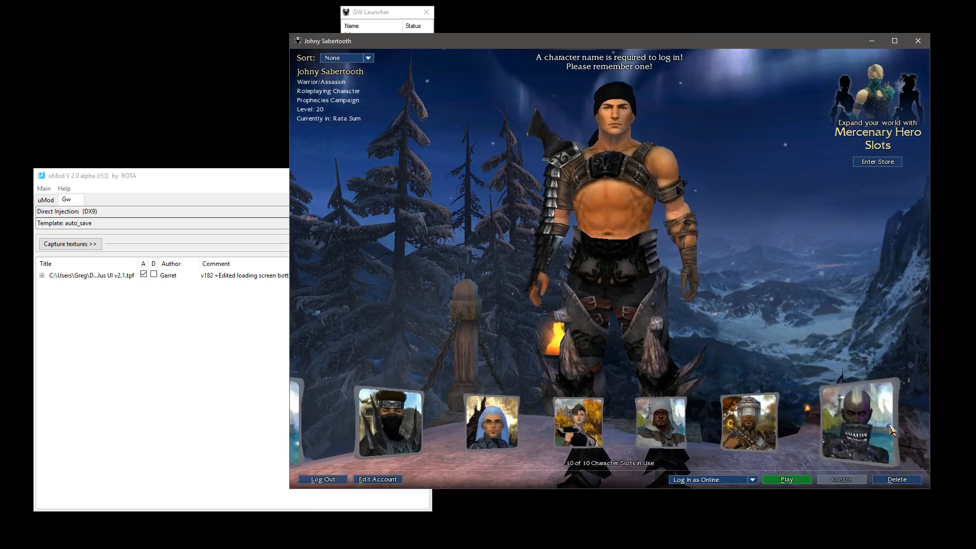
Enter Rata Sum with a character and uncheck the Minimalus UI package's A box.
left_click(786, 480)
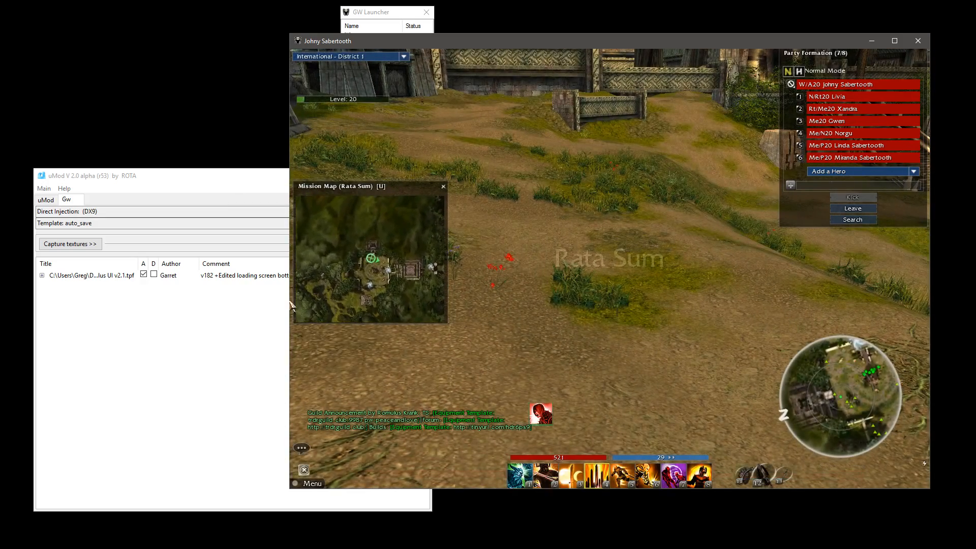
left_click(144, 274)
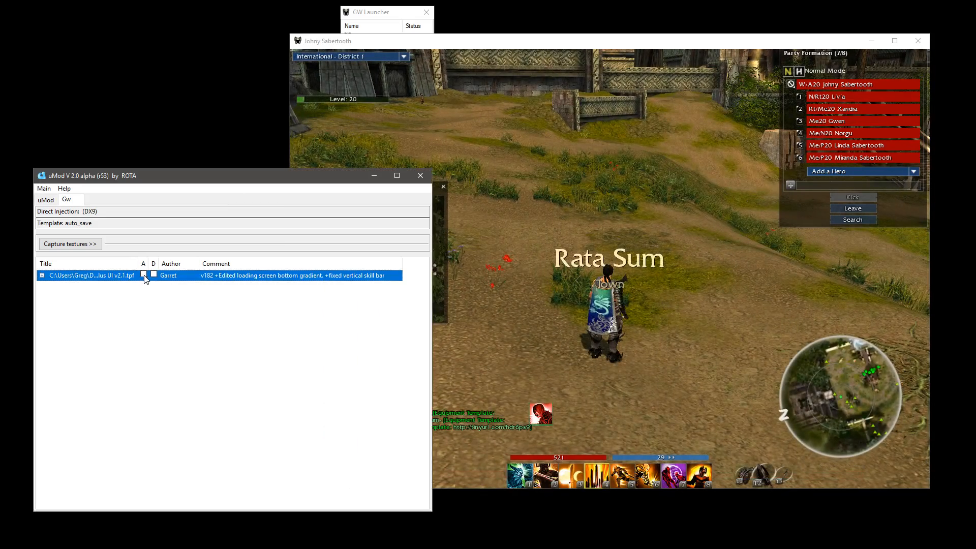
left_click(143, 275)
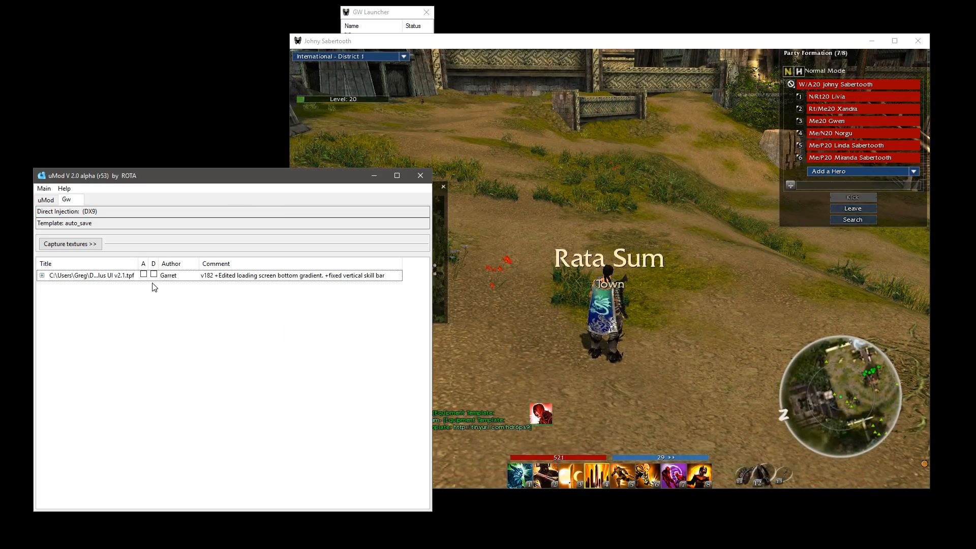
left_click(154, 274)
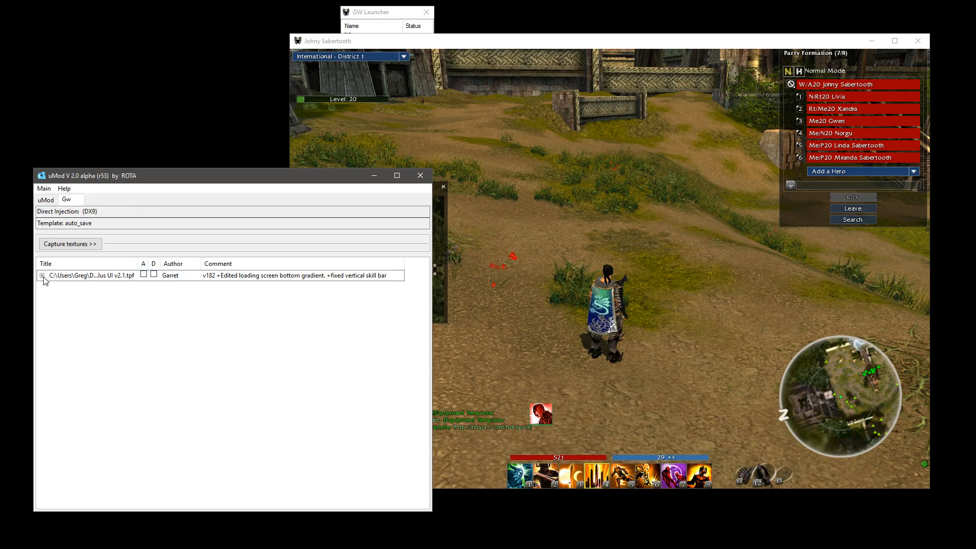
Expand Minimalus UI, tick D, run Update (reload), then re-tick A.
left_click(41, 275)
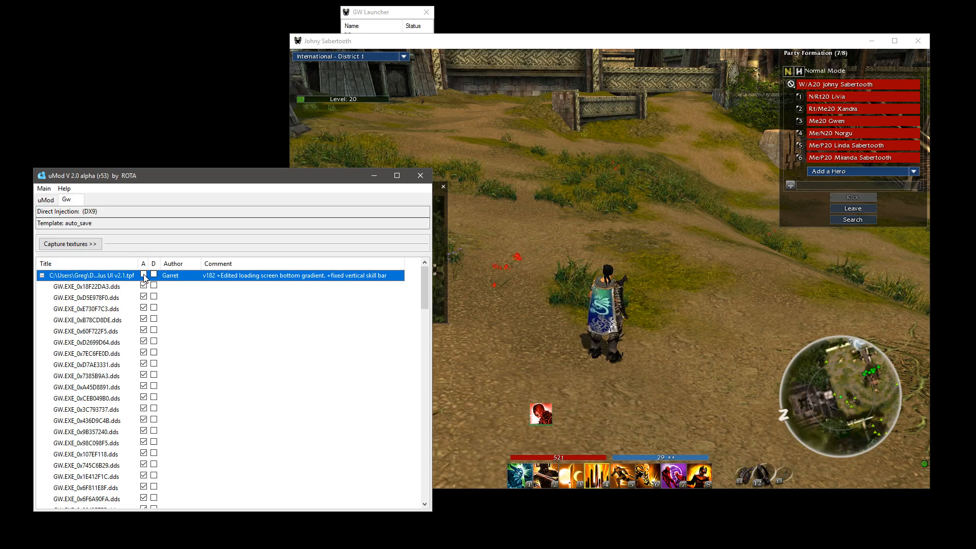
left_click(143, 275)
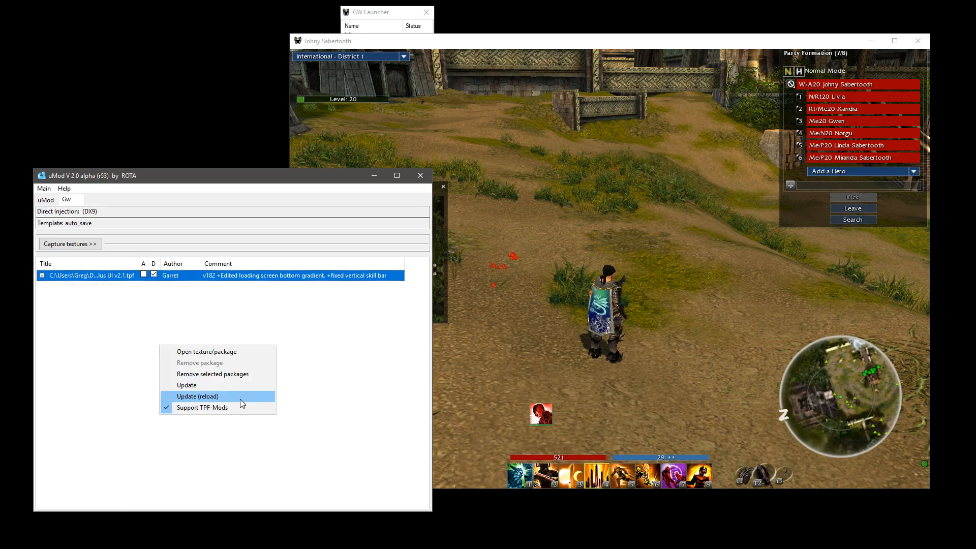
left_click(197, 396)
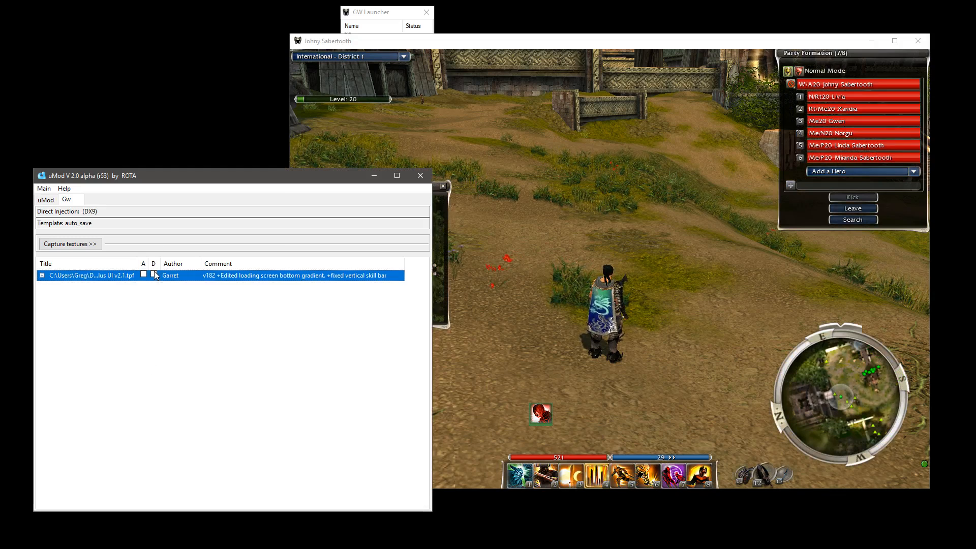
left_click(144, 275)
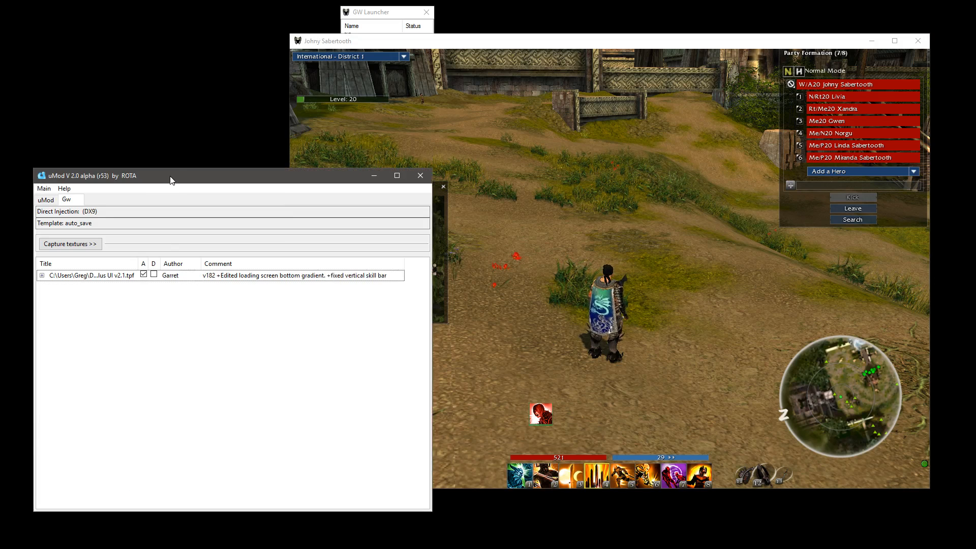
mouse_move(160, 180)
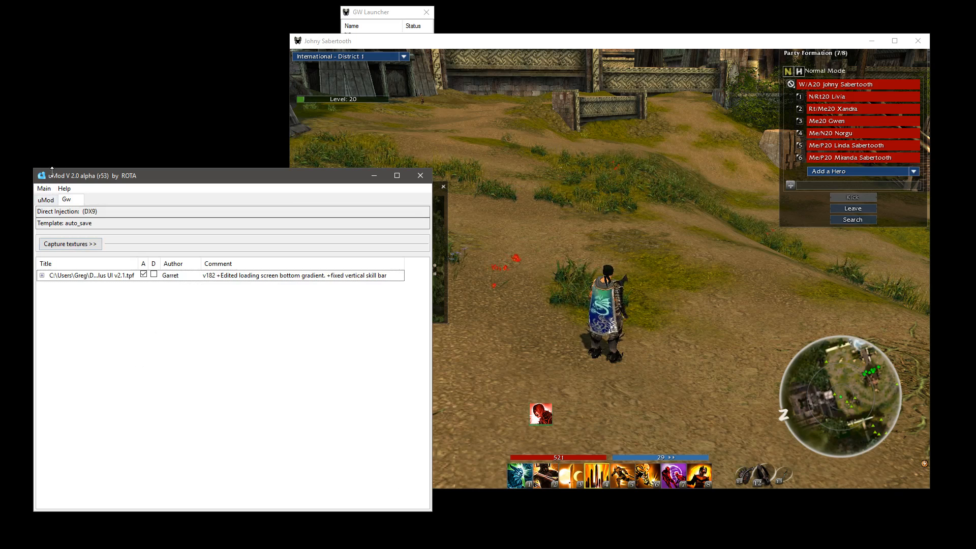
Choose Set default template... from uMod's Main menu.
left_click(42, 188)
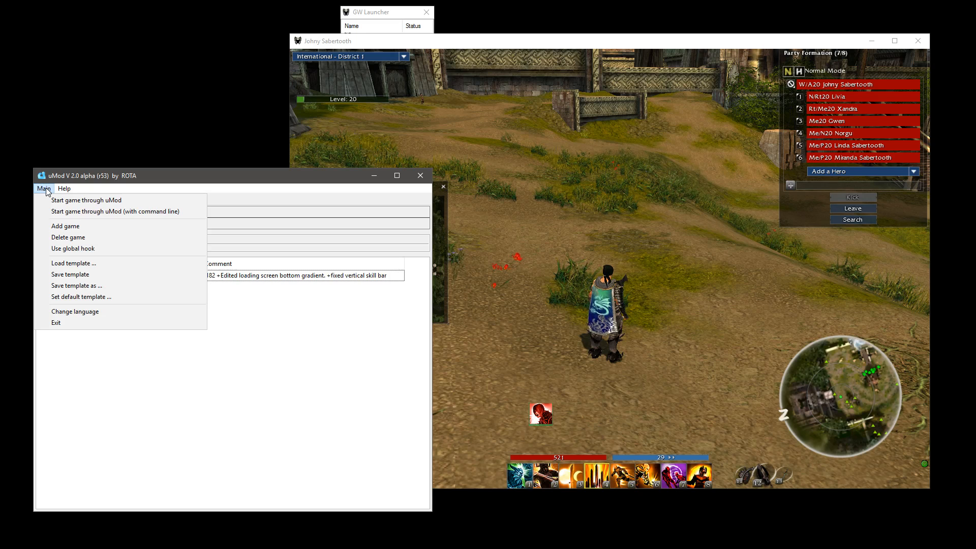
left_click(43, 188)
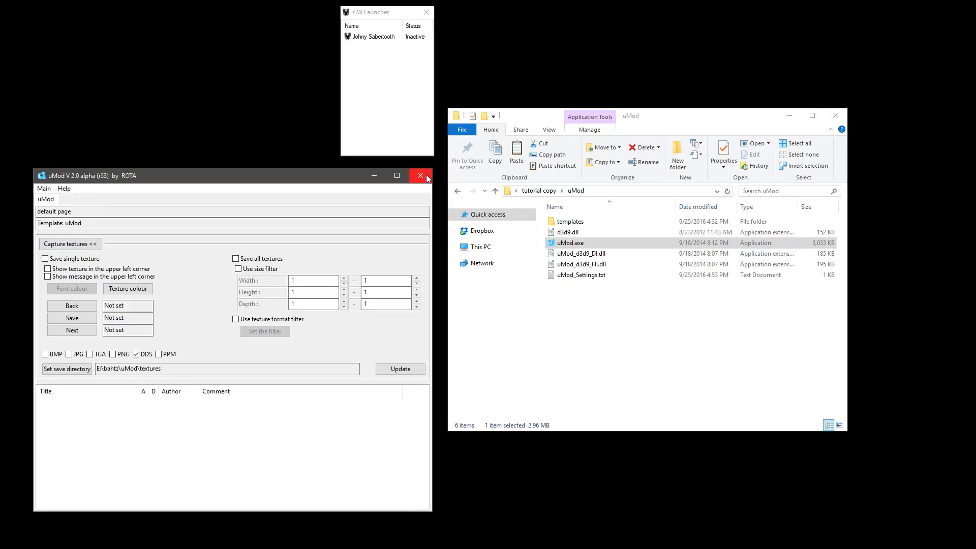
Restart uMod and Guild Wars, then enter Rata Sum with Minimalus UI auto-loaded.
left_click(420, 176)
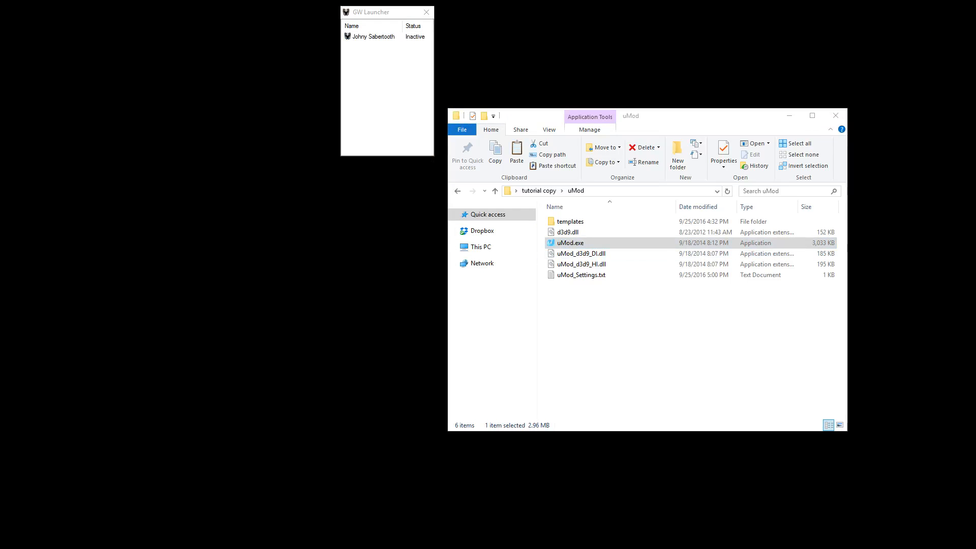
double_click(571, 242)
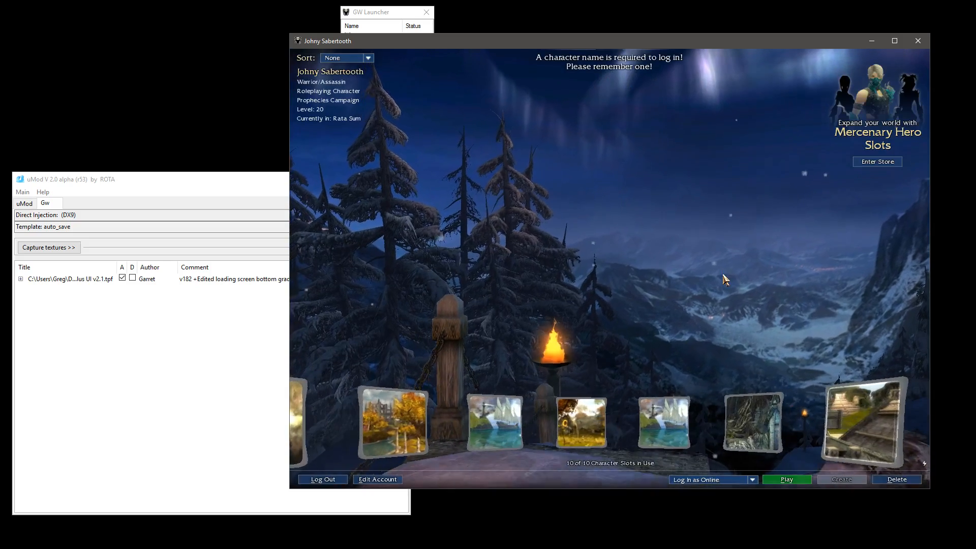
left_click(787, 479)
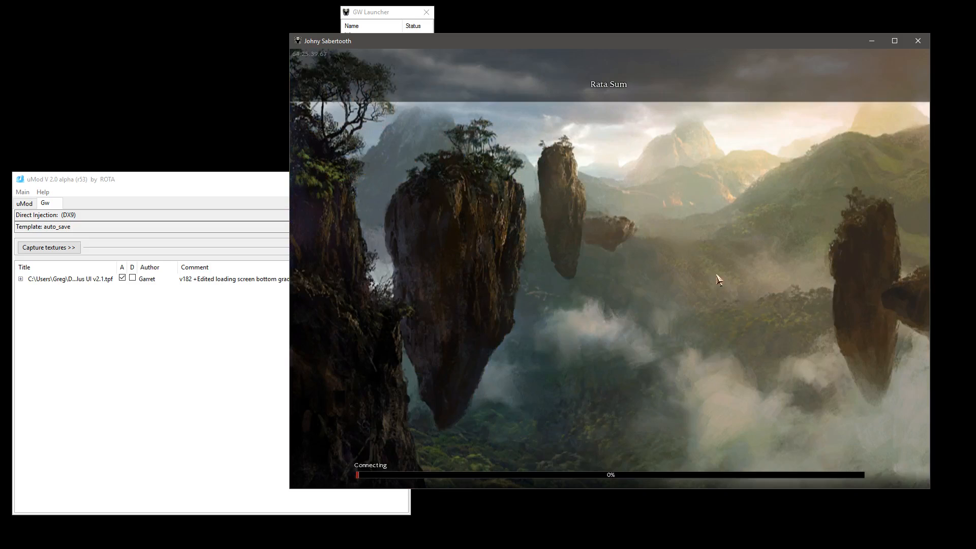